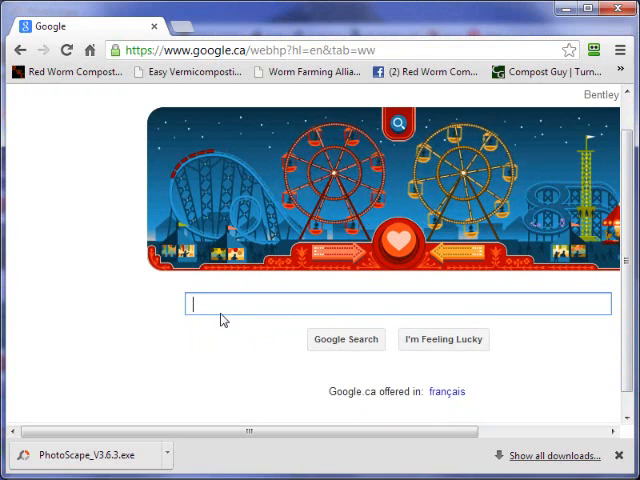
Search Google for Photoscape
{"action": "type", "text": "Photoscape"}
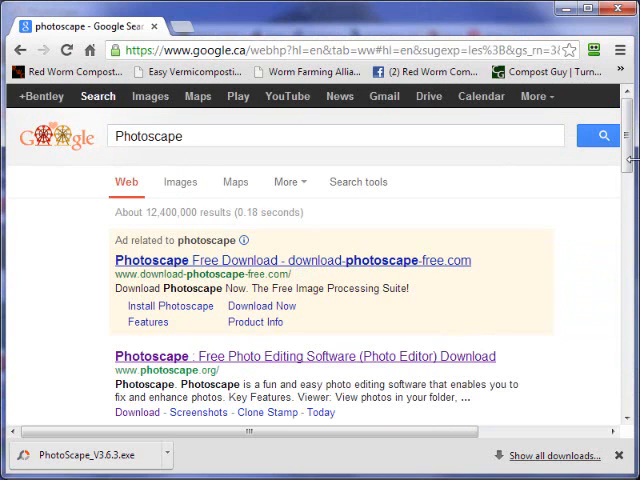
Scroll through the PhotoScape home page's list of key features
{"action": "scroll", "scroll_direction": "down", "scroll_amount": 3}
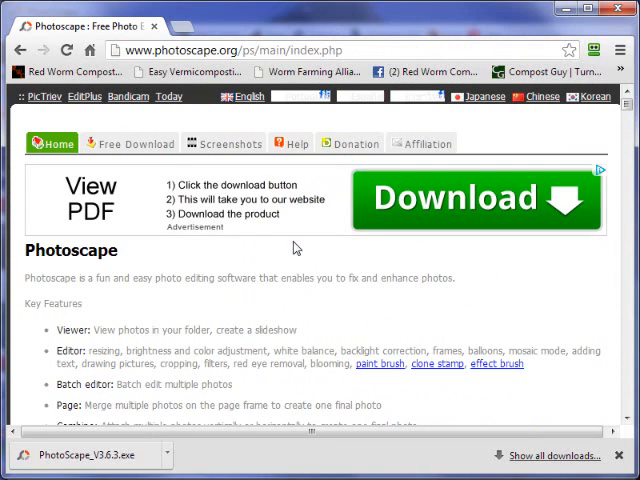
{"action": "mouse_move", "coordinate": [192, 304]}
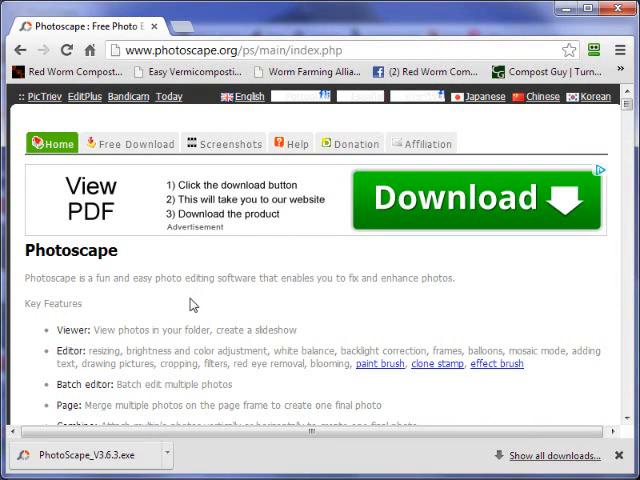
{"action": "mouse_move", "coordinate": [348, 296]}
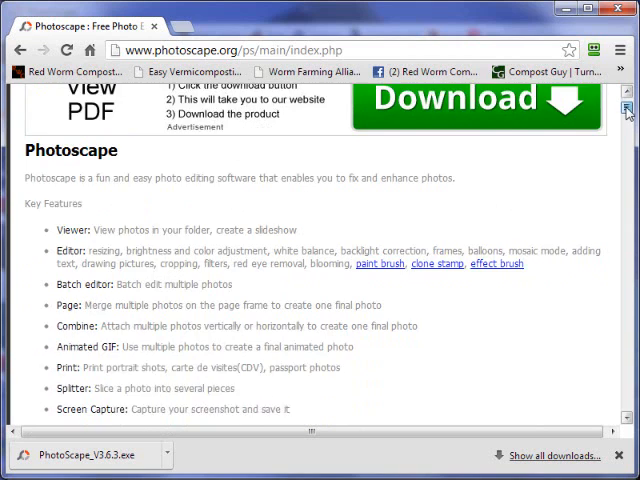
{"action": "scroll", "scroll_direction": "down", "scroll_amount": 3}
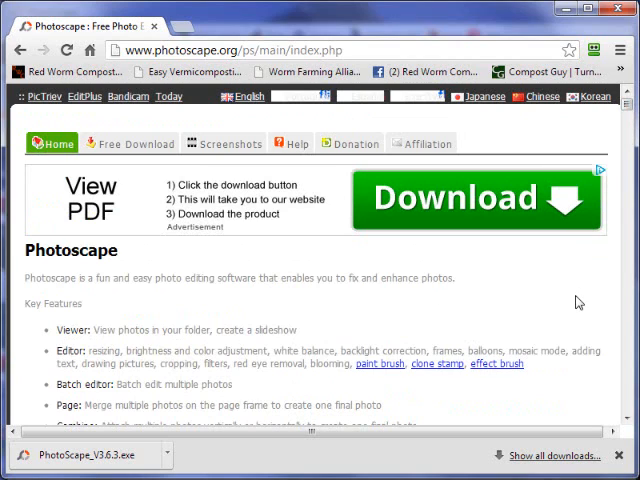
{"action": "mouse_move", "coordinate": [144, 252]}
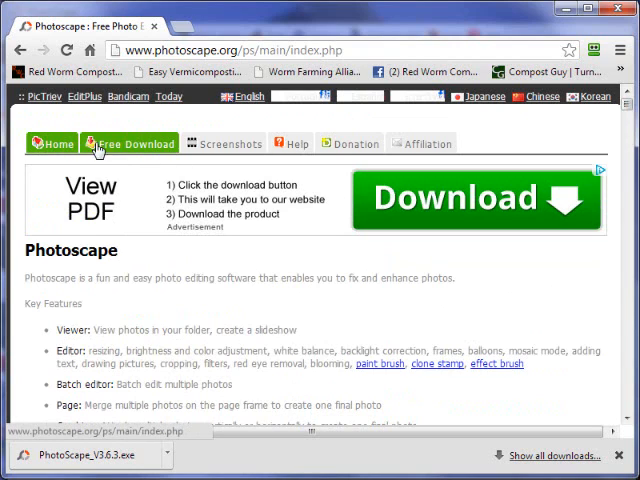
Go to the PhotoScape 3.6.3 free download page and reach its mirror download buttons
{"action": "left_click", "coordinate": [136, 144]}
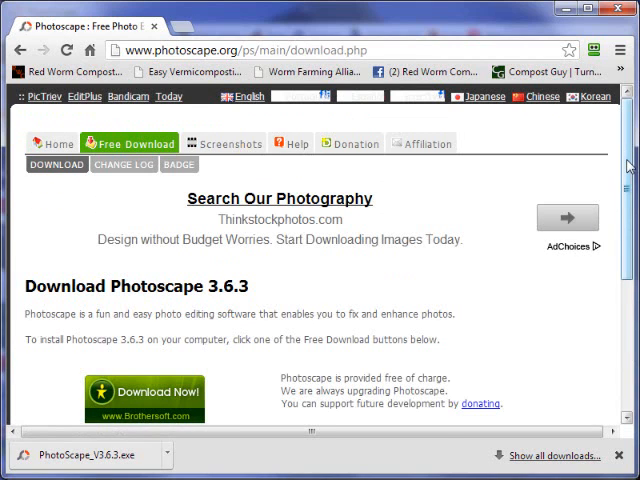
{"action": "scroll", "scroll_direction": "down", "scroll_amount": 3}
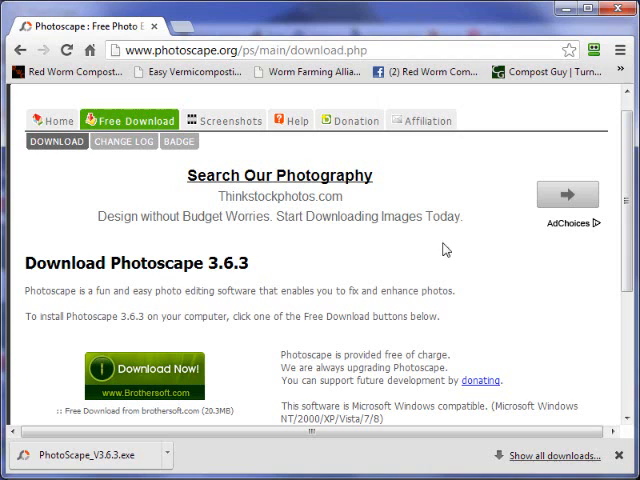
{"action": "scroll", "scroll_direction": "down", "scroll_amount": 3}
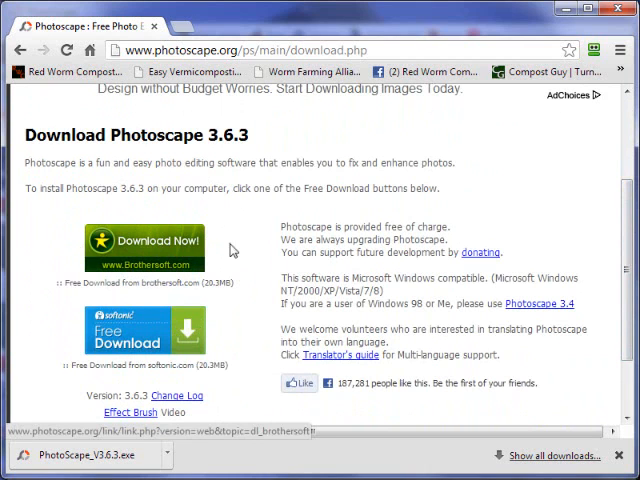
{"action": "scroll", "scroll_direction": "down", "scroll_amount": 3}
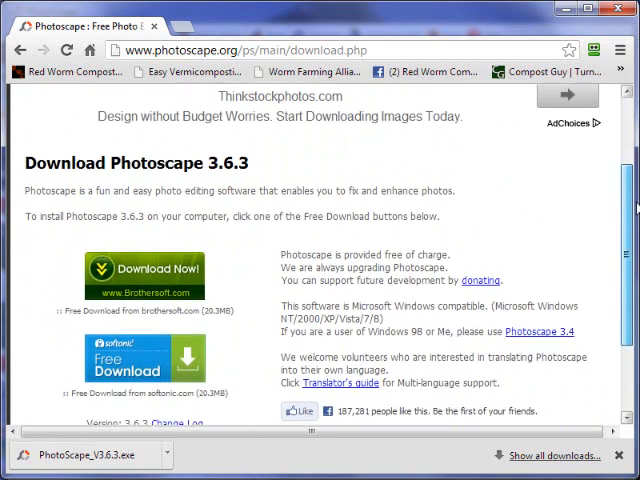
{"action": "scroll", "scroll_direction": "down", "scroll_amount": 3}
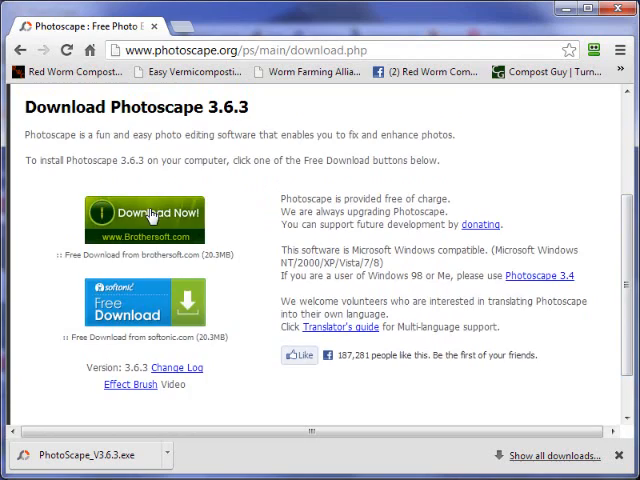
Download the PhotoScape 3.6.3 installer from the Brothersoft mirror and save the file
{"action": "left_click", "coordinate": [144, 216]}
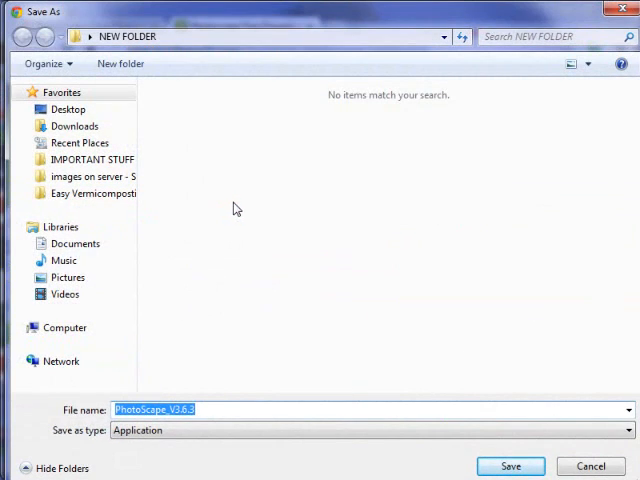
{"action": "mouse_move", "coordinate": [192, 202]}
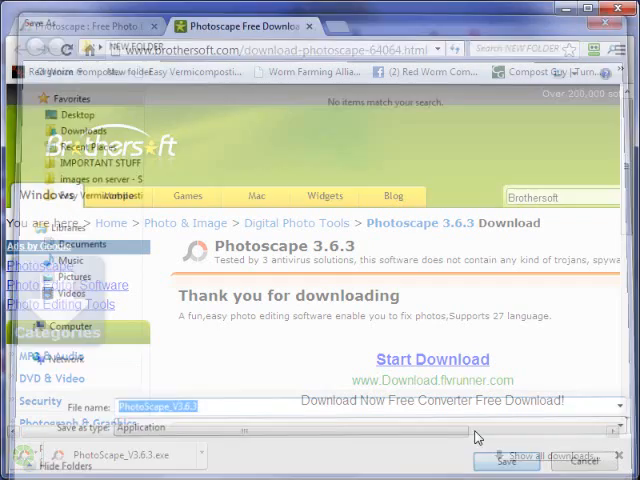
{"action": "left_click", "coordinate": [508, 462]}
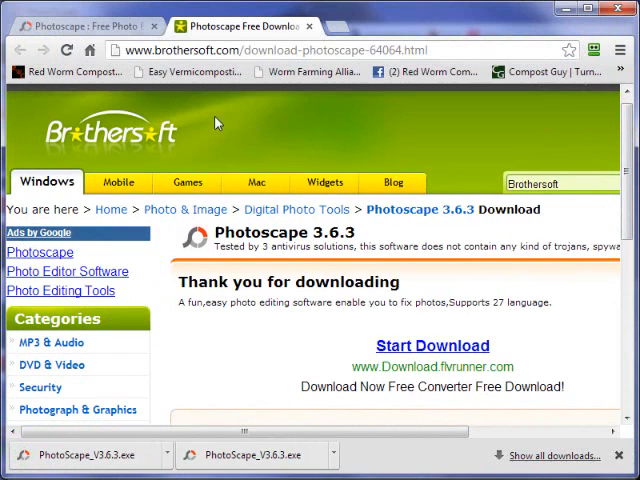
{"action": "mouse_move", "coordinate": [352, 136]}
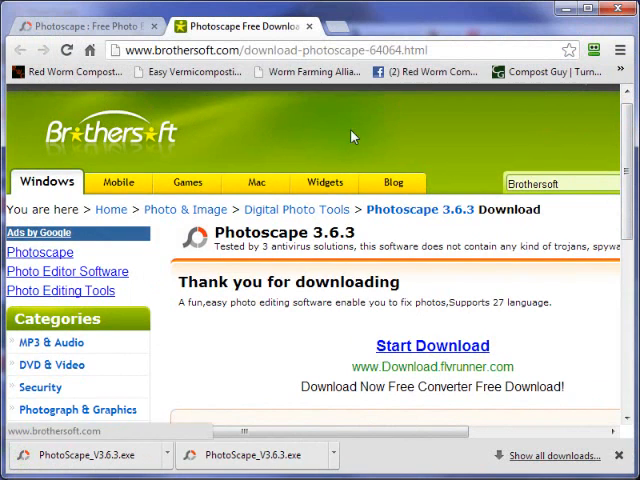
{"action": "scroll", "scroll_direction": "down", "scroll_amount": 3}
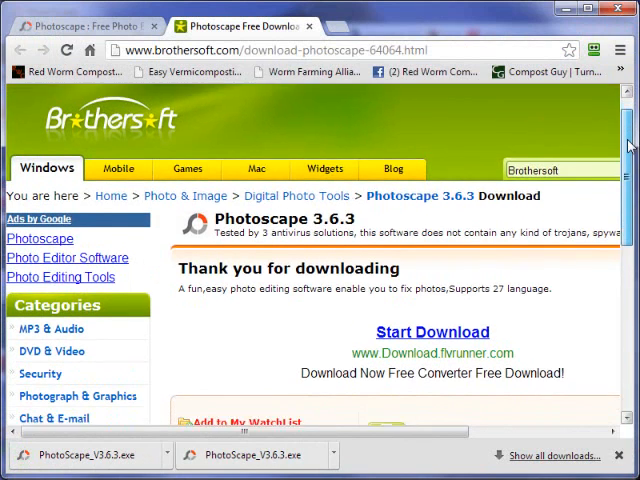
{"action": "scroll", "scroll_direction": "down", "scroll_amount": 3}
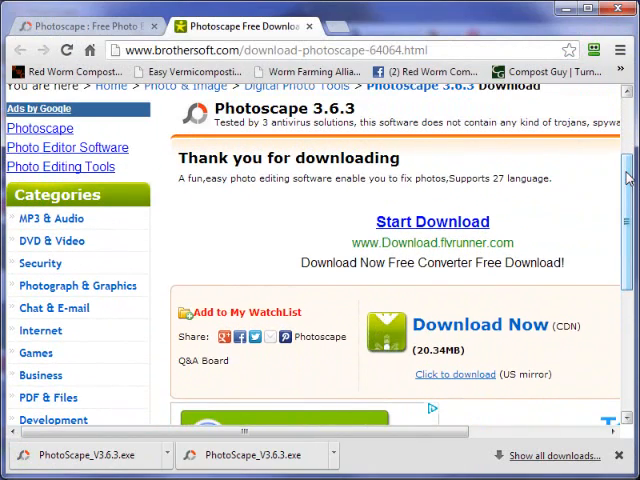
{"action": "scroll", "scroll_direction": "down", "scroll_amount": 3}
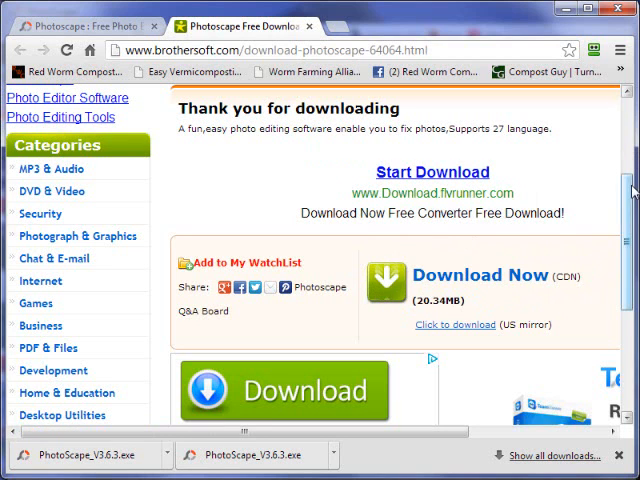
{"action": "scroll", "scroll_direction": "down", "scroll_amount": 3}
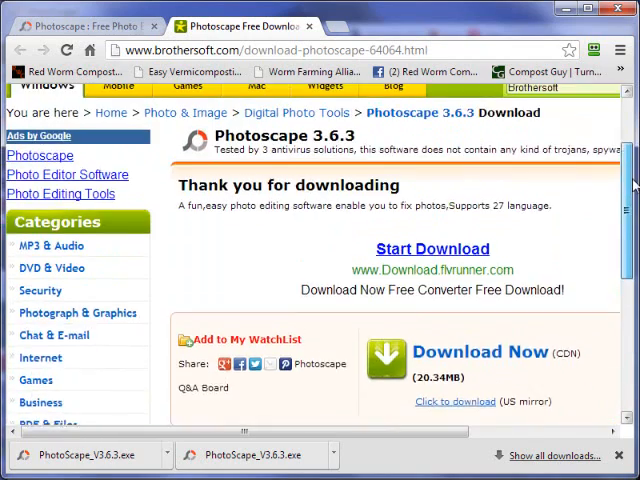
{"action": "scroll", "scroll_direction": "down", "scroll_amount": 3}
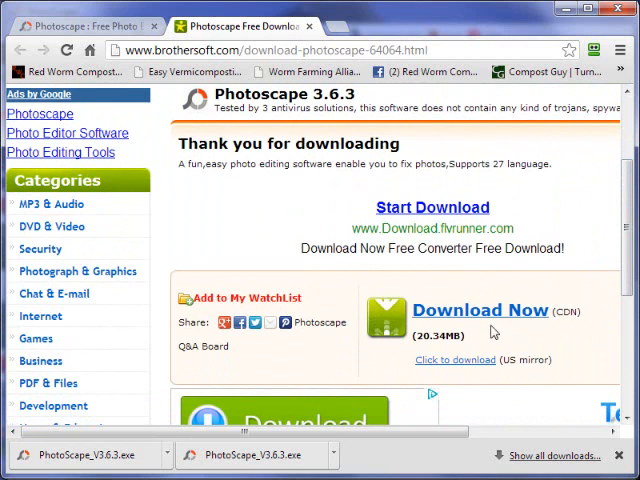
{"action": "scroll", "scroll_direction": "right", "scroll_amount": 3}
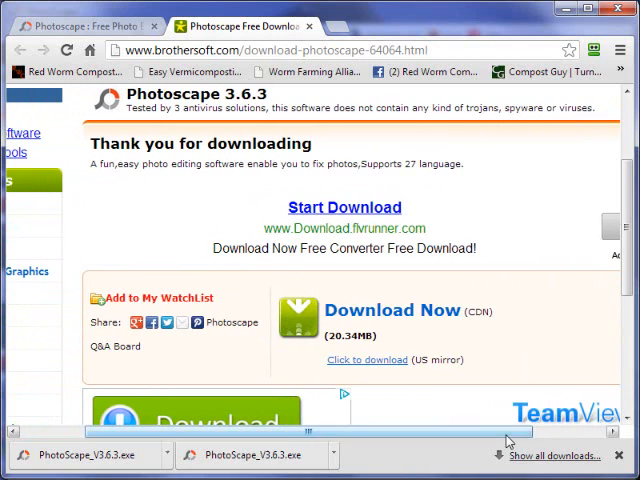
{"action": "scroll", "scroll_direction": "down", "scroll_amount": 3}
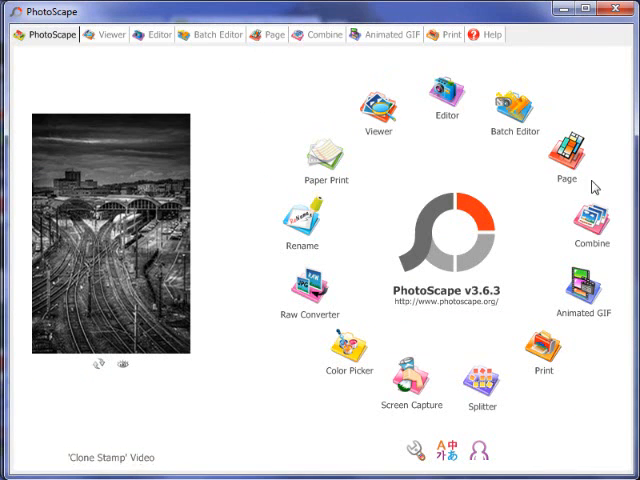
{"action": "mouse_move", "coordinate": [228, 222]}
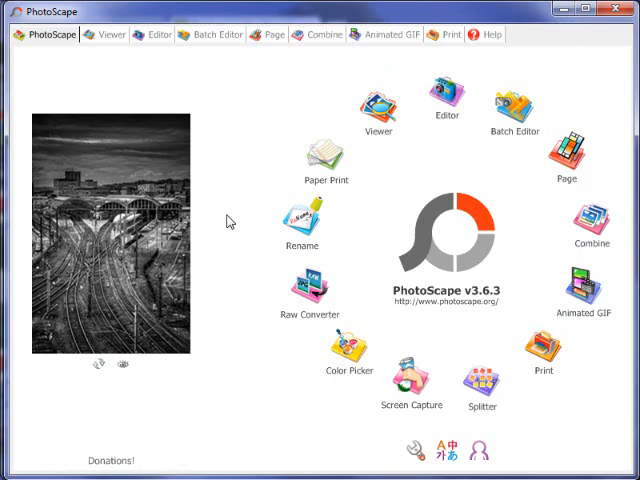
{"action": "mouse_move", "coordinate": [244, 196]}
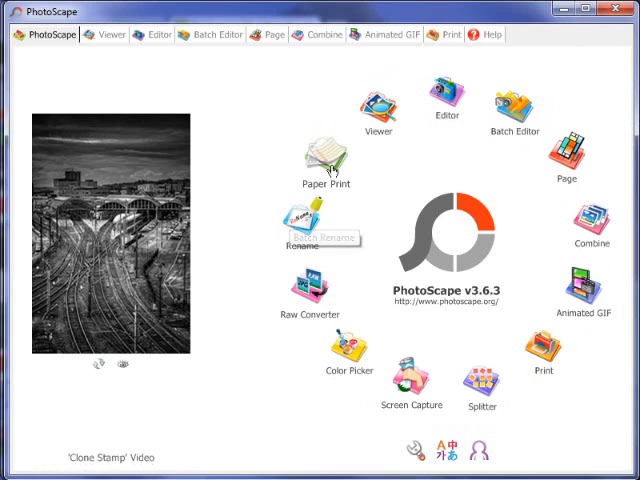
{"action": "mouse_move", "coordinate": [548, 180]}
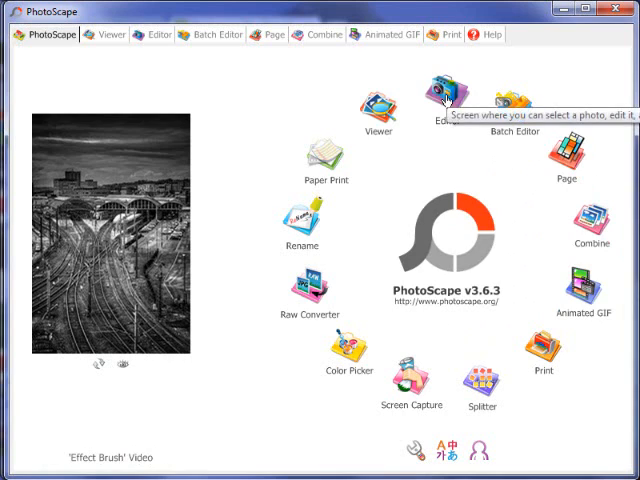
Enter PhotoScape's Editor workspace from the start screen
{"action": "left_click", "coordinate": [452, 88]}
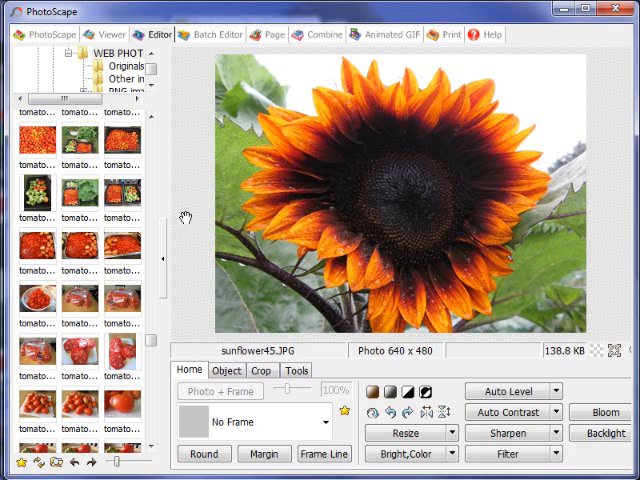
{"action": "mouse_move", "coordinate": [166, 288]}
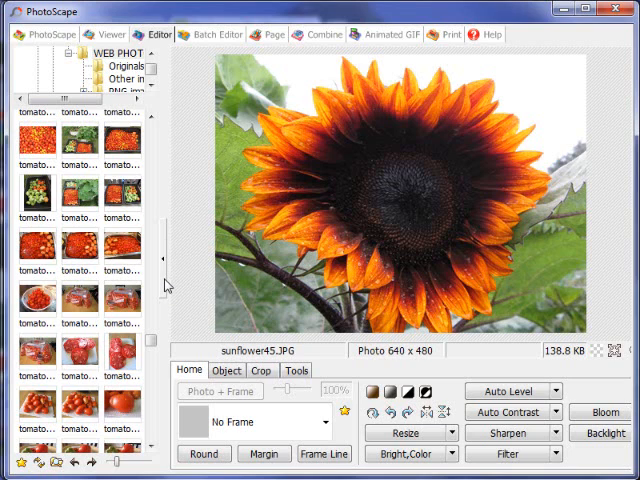
{"action": "mouse_move", "coordinate": [192, 176]}
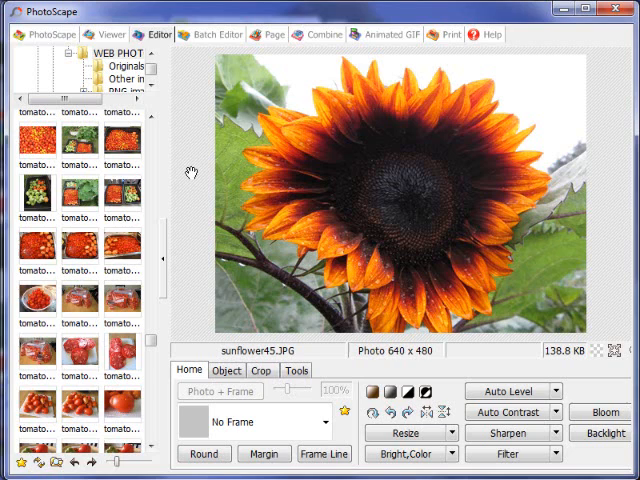
{"action": "mouse_move", "coordinate": [400, 368]}
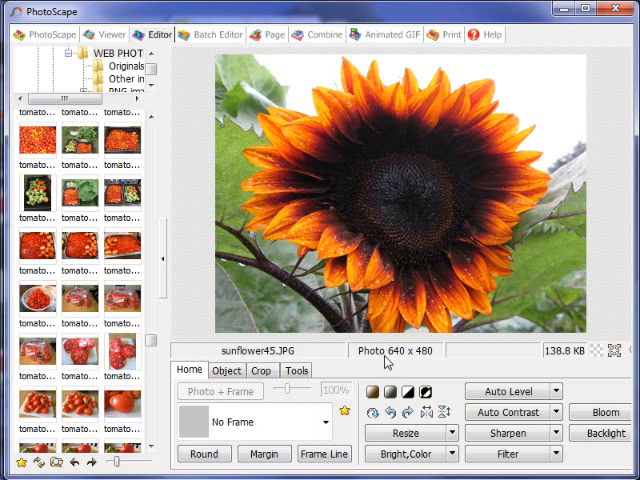
{"action": "mouse_move", "coordinate": [430, 348]}
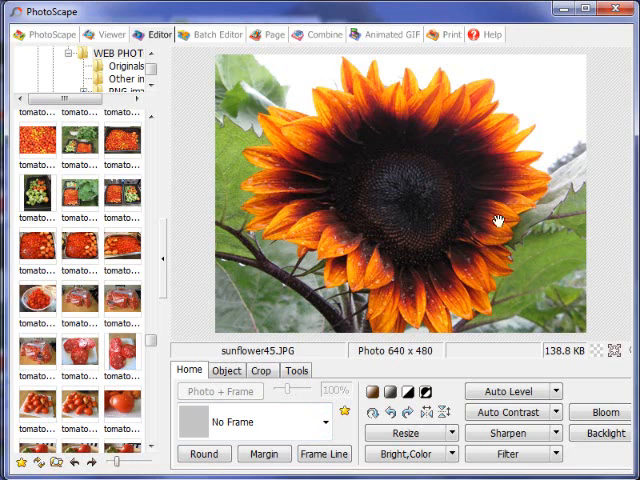
{"action": "mouse_move", "coordinate": [436, 328]}
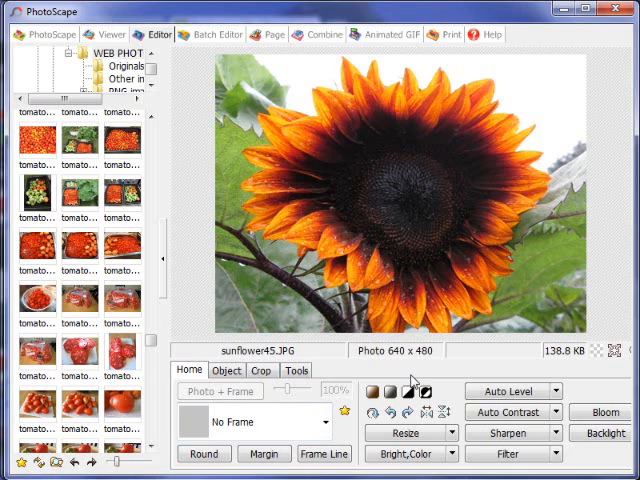
{"action": "mouse_move", "coordinate": [436, 360]}
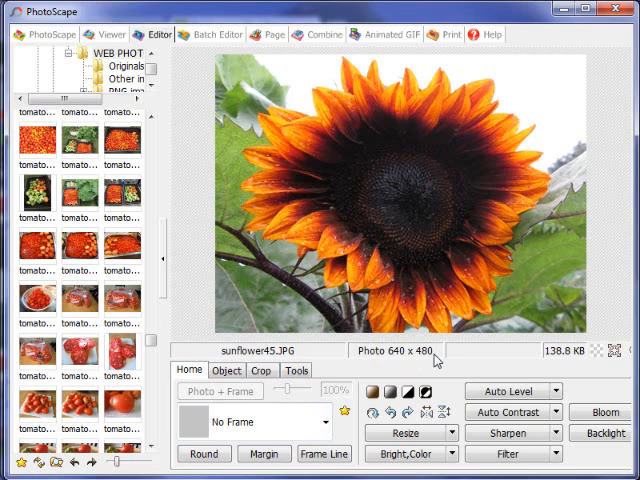
{"action": "mouse_move", "coordinate": [436, 362]}
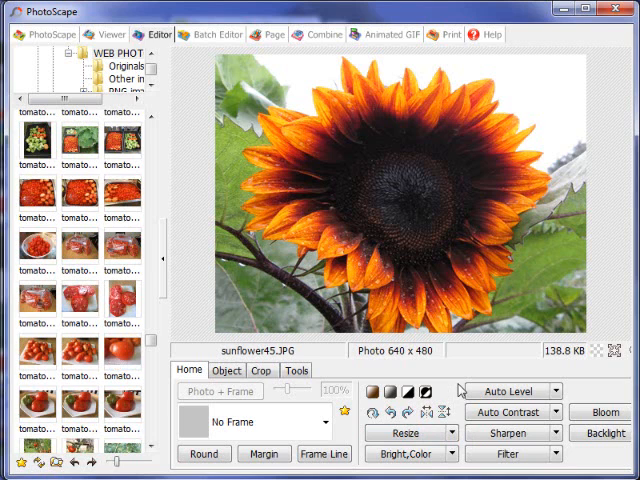
Resize the 640 x 480 sunflower photo to 500 x 375 pixels
{"action": "left_click", "coordinate": [410, 432]}
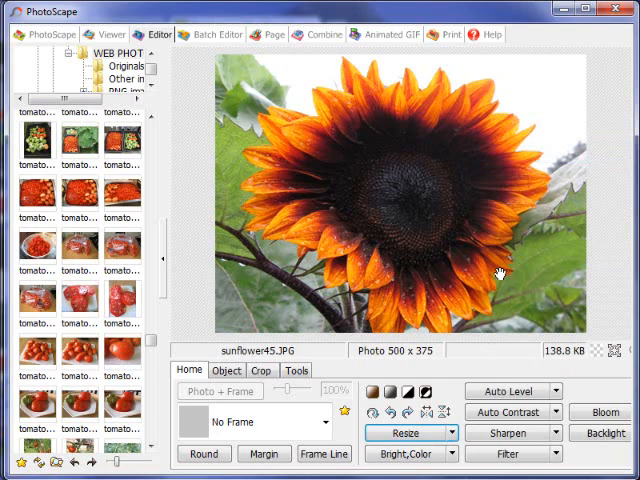
{"action": "mouse_move", "coordinate": [378, 190]}
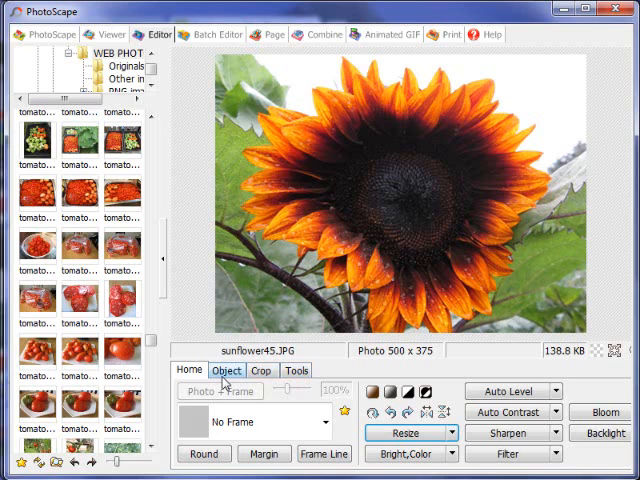
Switch to the Object tools for adding shapes and text to the photo
{"action": "left_click", "coordinate": [226, 370]}
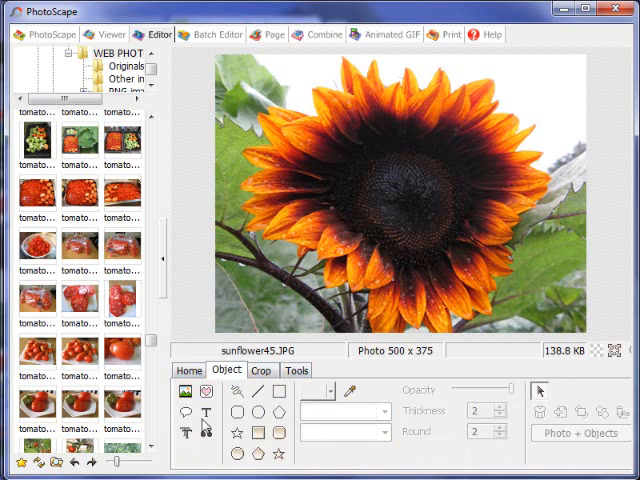
{"action": "mouse_move", "coordinate": [208, 418]}
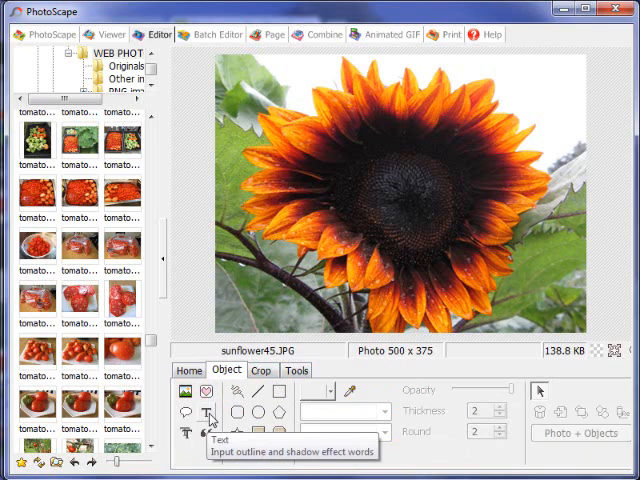
{"action": "mouse_move", "coordinate": [212, 416]}
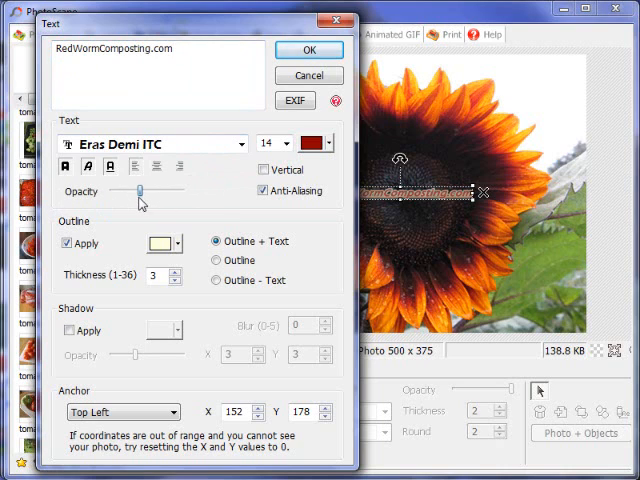
Add a semi-transparent RedWormComposting.com text watermark anchored bottom right
{"action": "left_click_drag", "start_coordinate": [138, 192], "coordinate": [148, 192]}
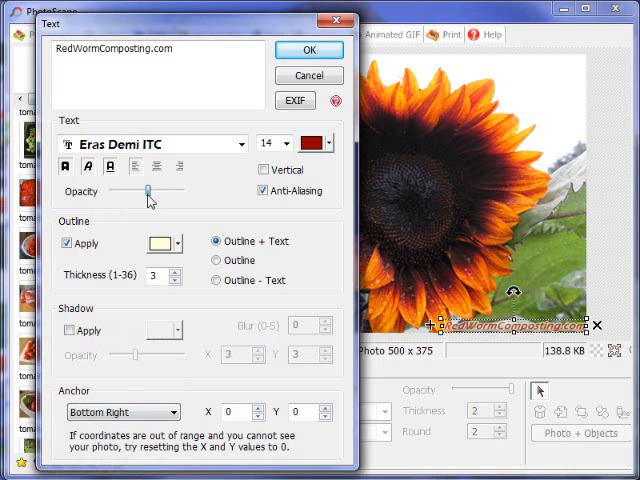
{"action": "mouse_move", "coordinate": [304, 228]}
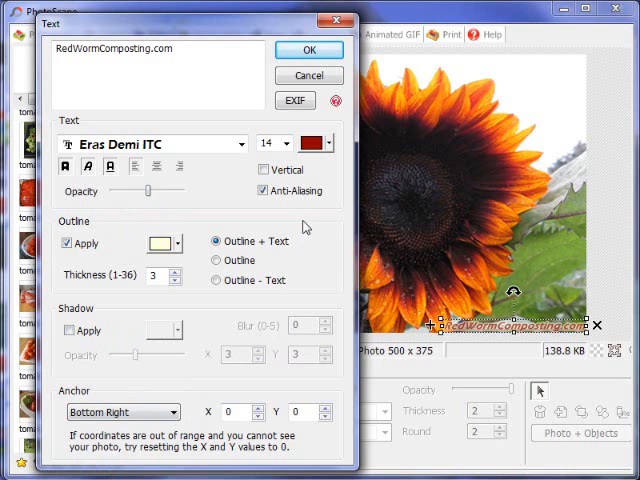
{"action": "left_click", "coordinate": [308, 50]}
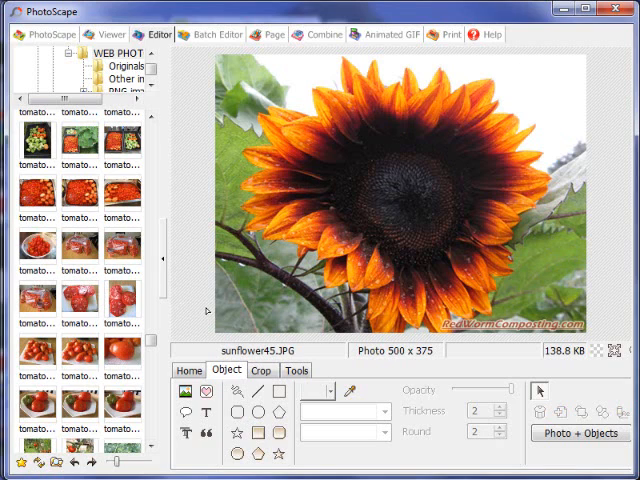
{"action": "mouse_move", "coordinate": [376, 316]}
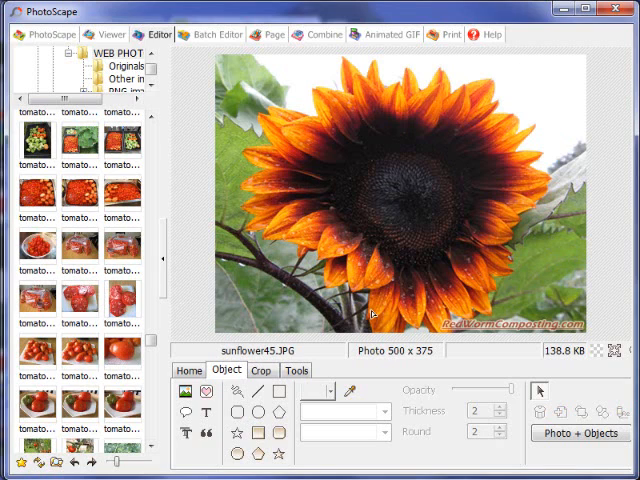
{"action": "mouse_move", "coordinate": [378, 12]}
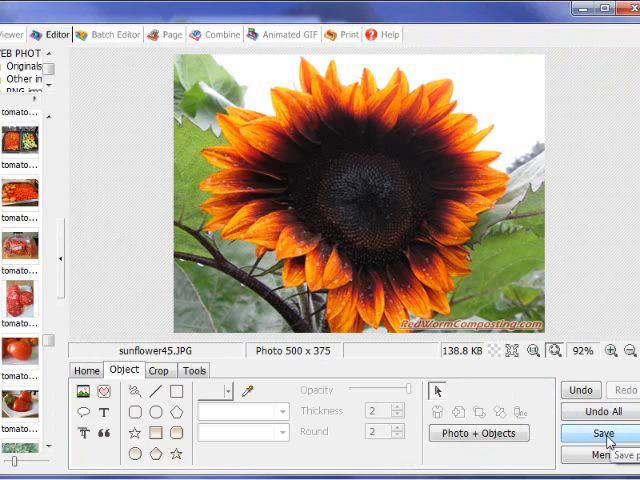
Save the photo under the new file name sunflower45x as a JPEG
{"action": "left_click", "coordinate": [604, 432]}
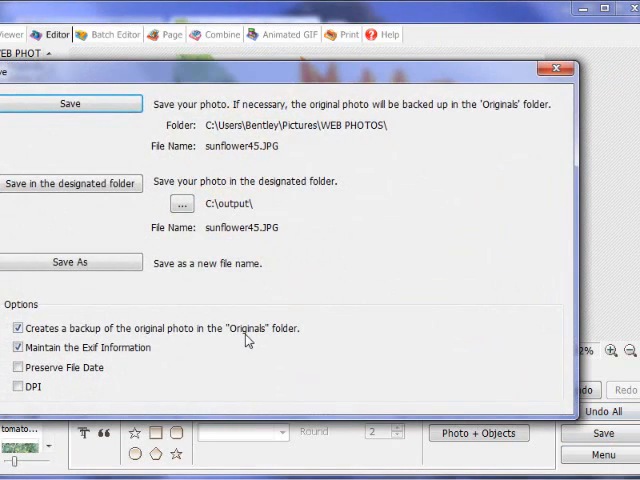
{"action": "left_click", "coordinate": [70, 262]}
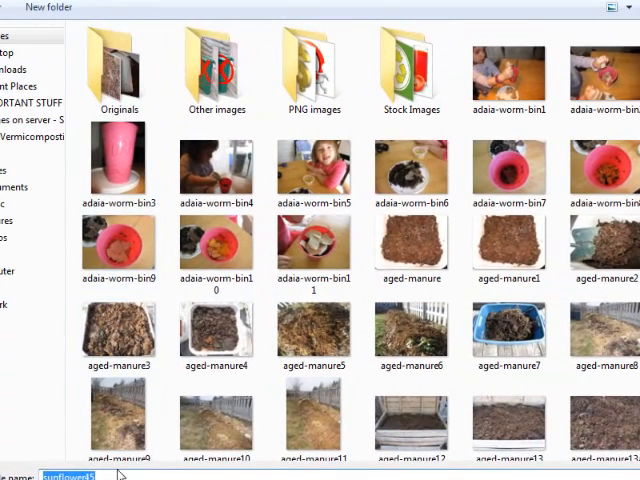
{"action": "type", "text": "45x"}
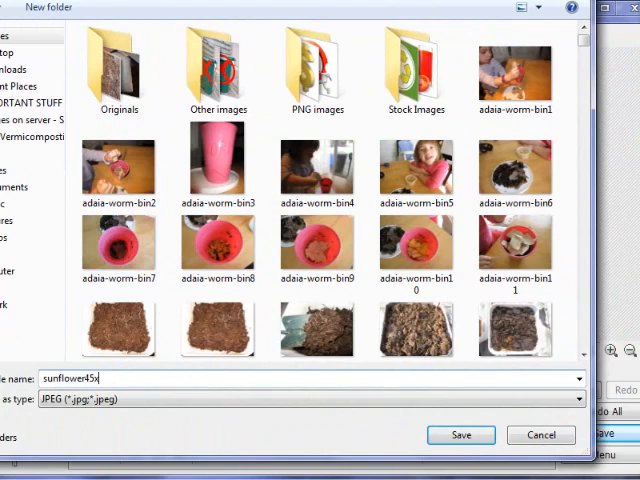
{"action": "mouse_move", "coordinate": [460, 436]}
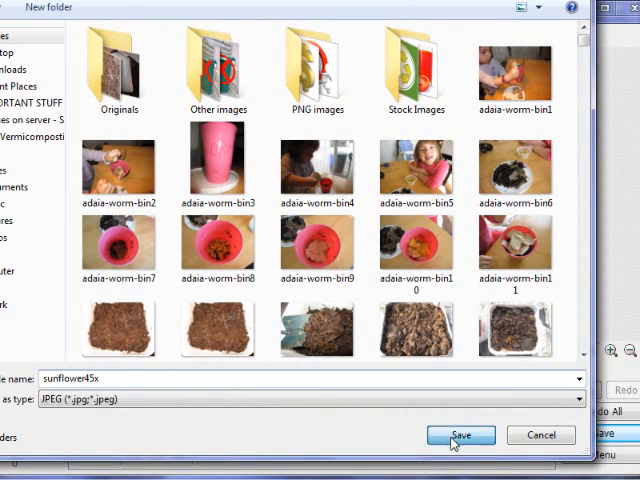
Save sunflower45x.JPG at 70% JPEG quality after trying 100%
{"action": "left_click", "coordinate": [460, 434]}
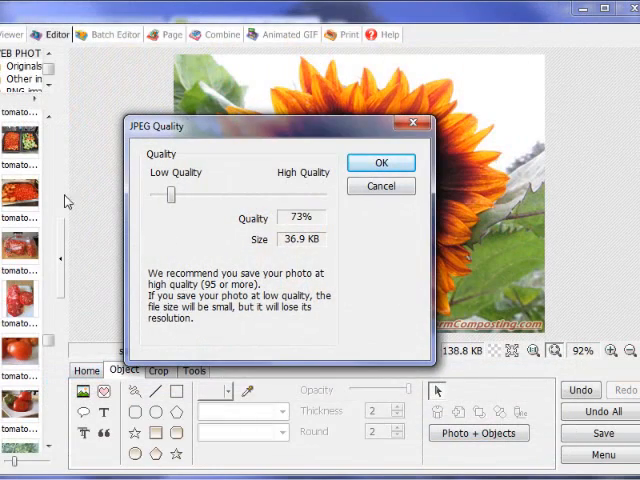
{"action": "mouse_move", "coordinate": [216, 148]}
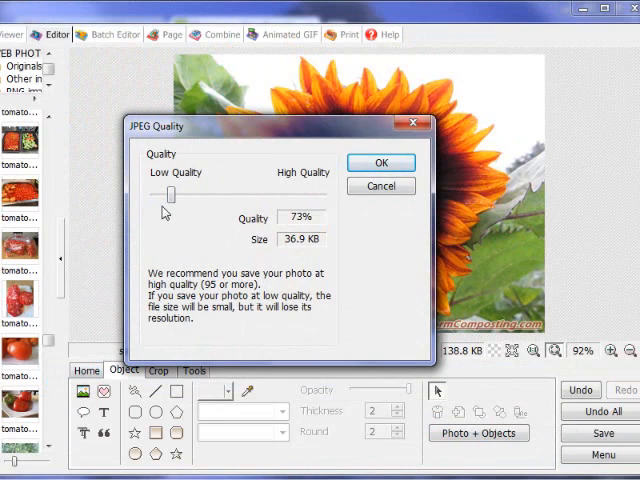
{"action": "left_click_drag", "start_coordinate": [168, 196], "coordinate": [188, 196]}
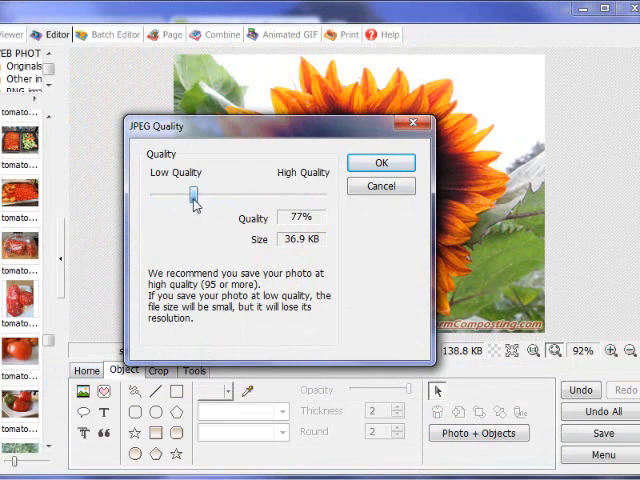
{"action": "left_click_drag", "start_coordinate": [178, 196], "coordinate": [322, 196]}
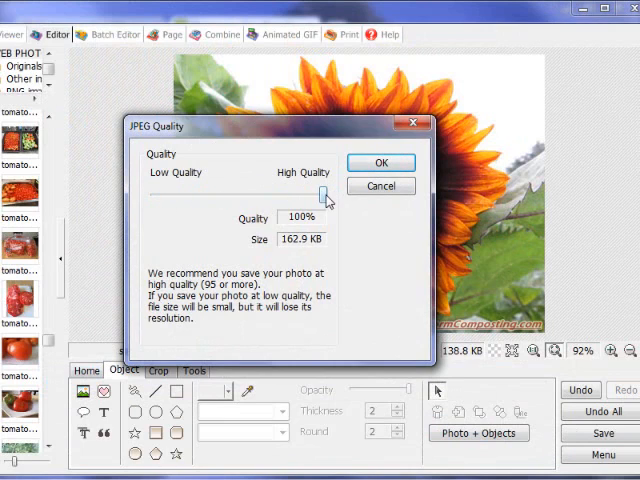
{"action": "mouse_move", "coordinate": [356, 190]}
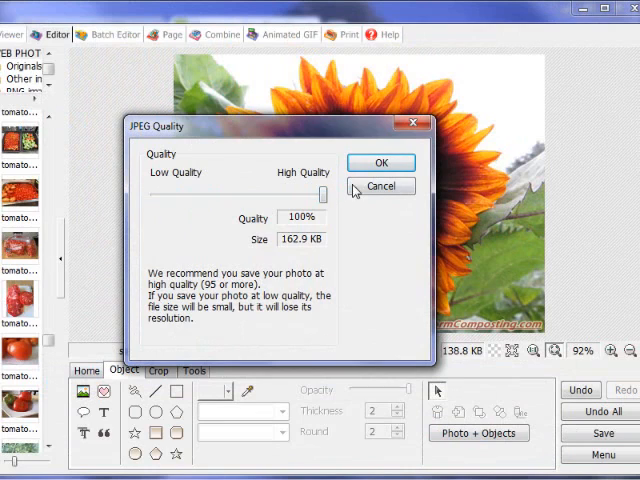
{"action": "mouse_move", "coordinate": [290, 256]}
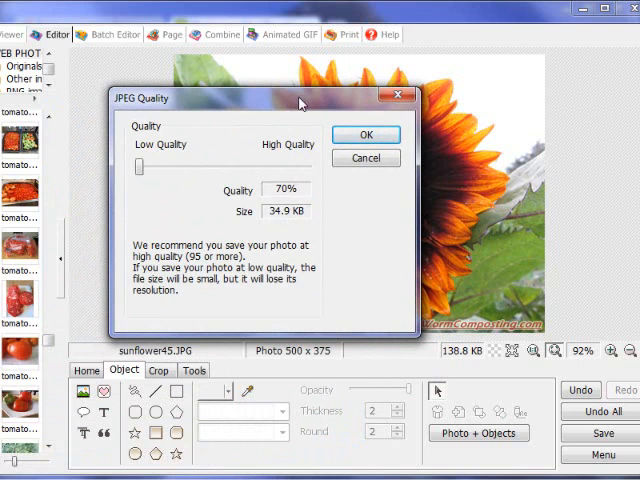
{"action": "left_click_drag", "start_coordinate": [300, 98], "coordinate": [312, 110]}
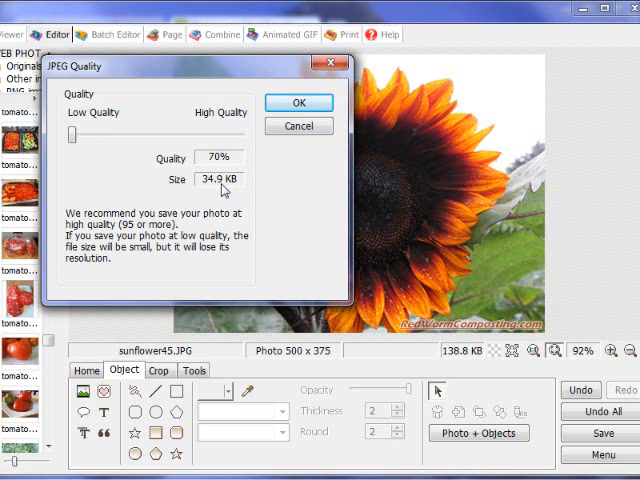
{"action": "mouse_move", "coordinate": [222, 188]}
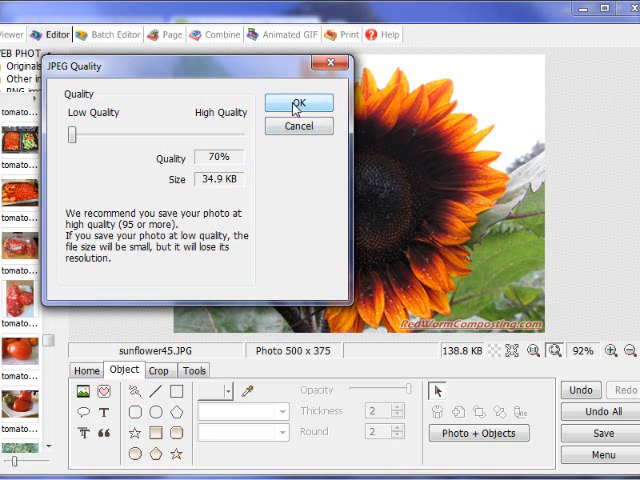
{"action": "left_click", "coordinate": [298, 104]}
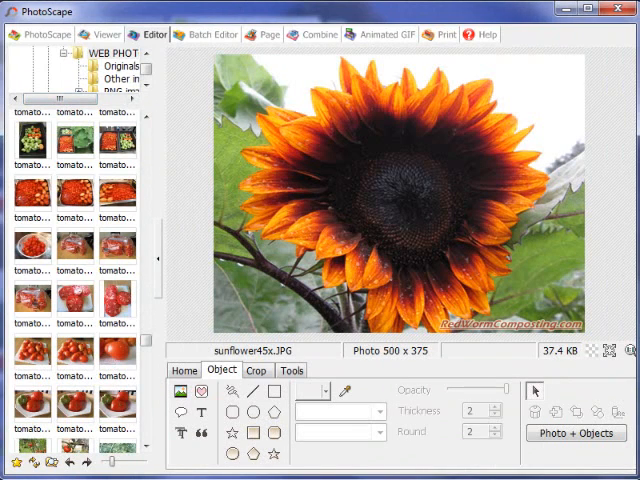
{"action": "mouse_move", "coordinate": [184, 284]}
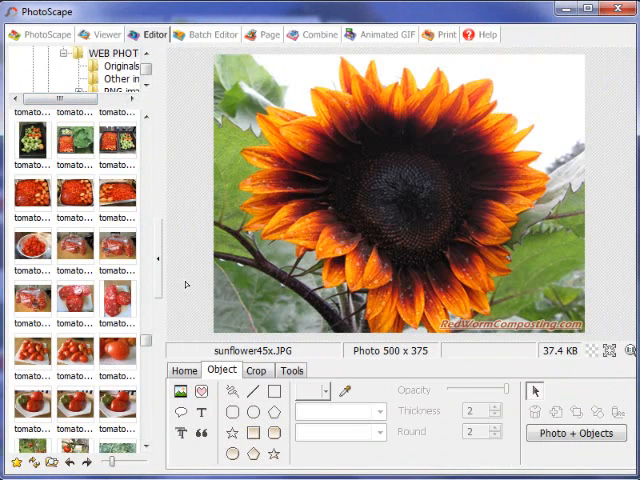